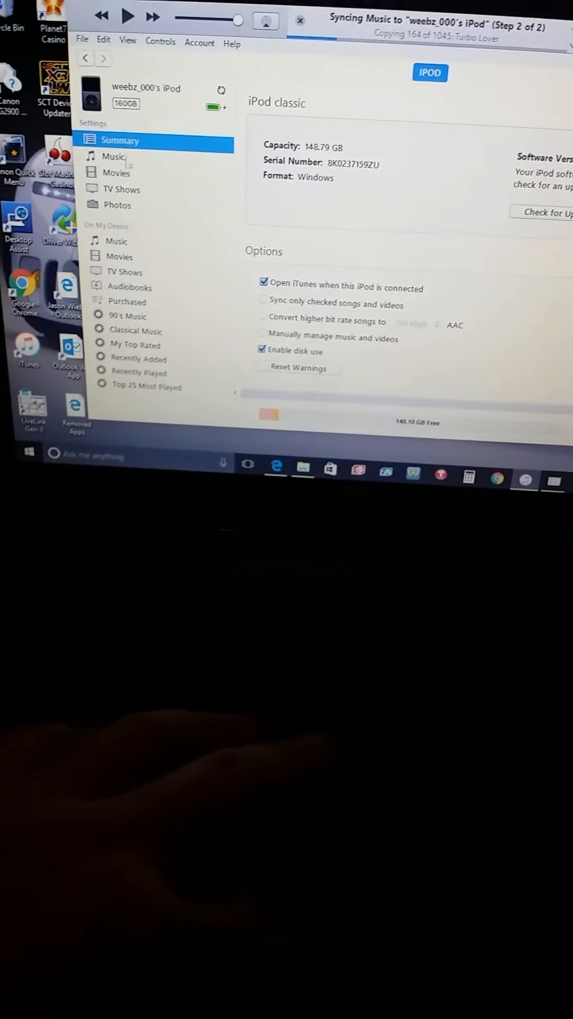
Step: Show the iPod's Music sync settings, with Sync Music on for the whole 1045-song library
left_click(119, 156)
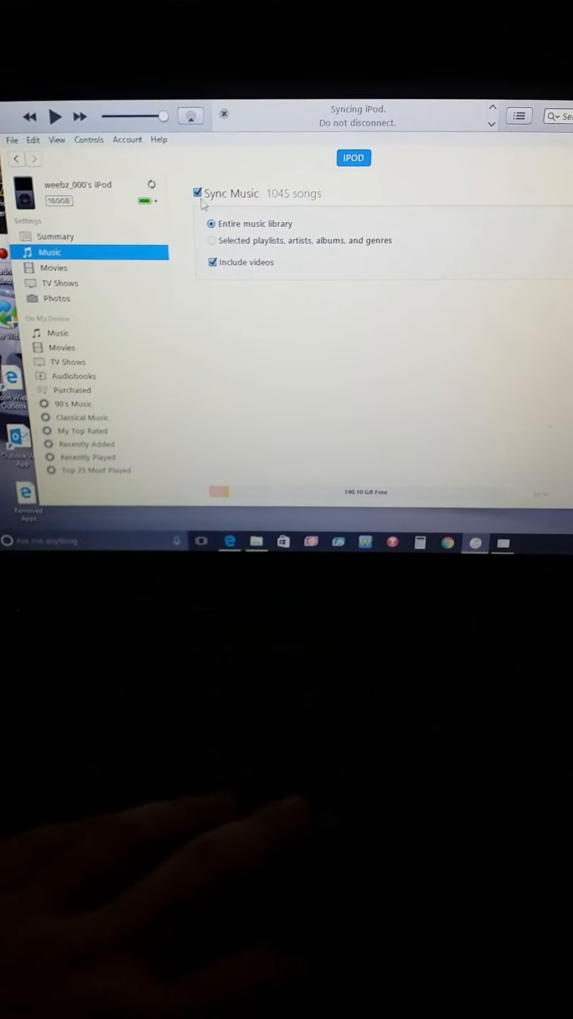